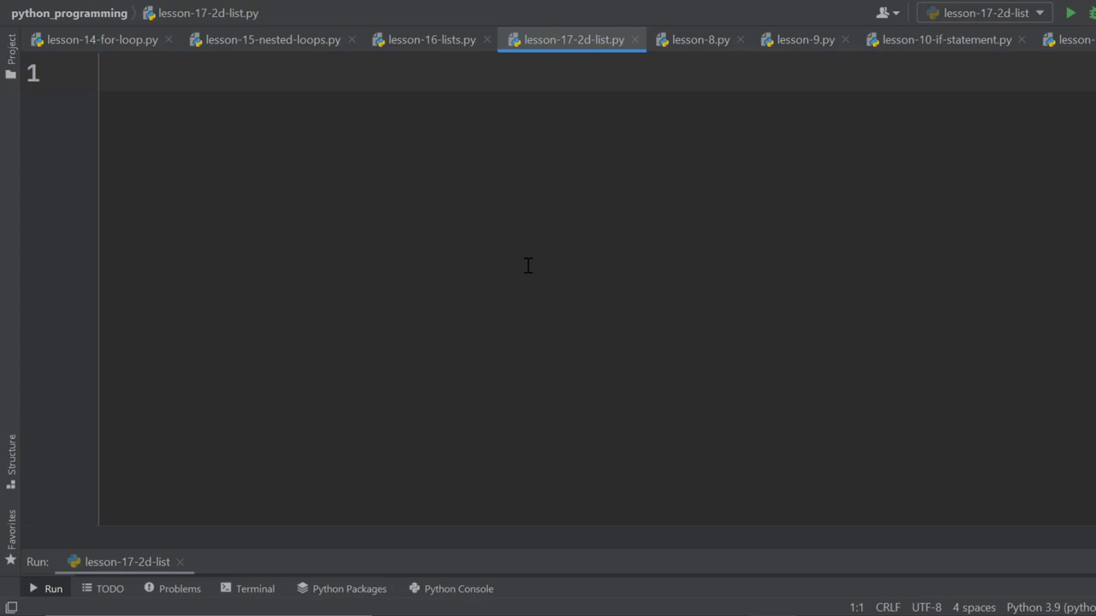
Step: Start the matrix list with its first row [1, 2, 3] in the empty lesson file
{"action": "left_click", "coordinate": [34, 589]}
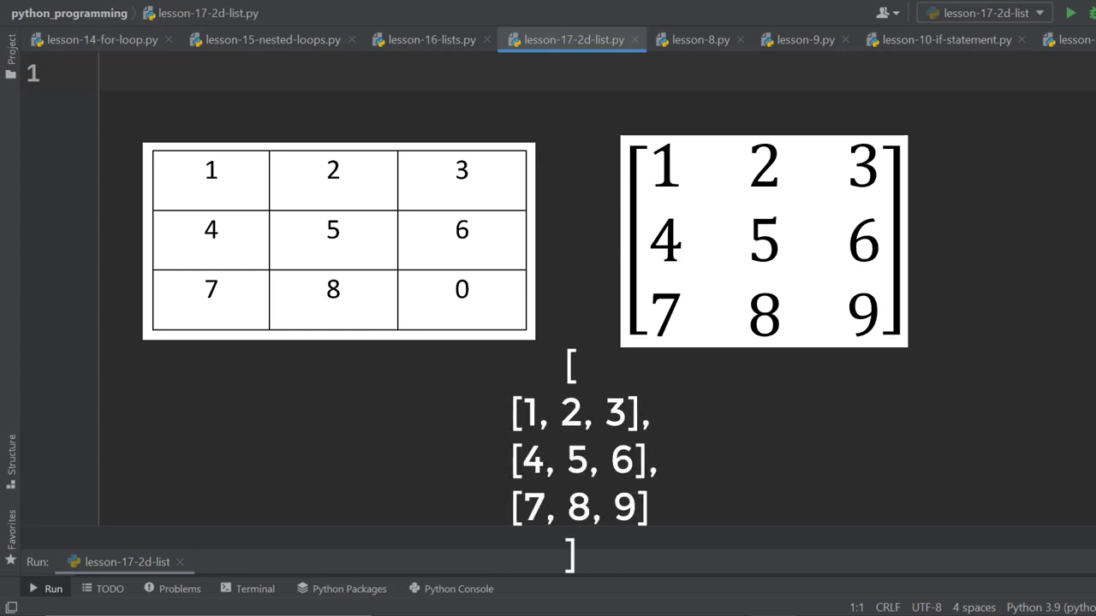
{"action": "type", "text": "m"}
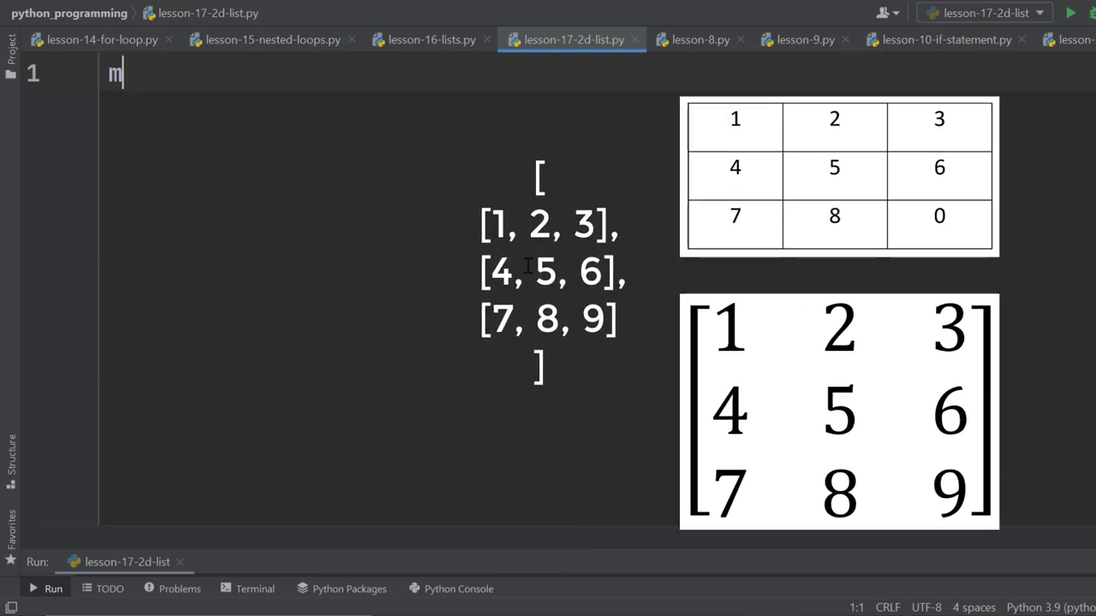
{"action": "type", "text": "atrix ="}
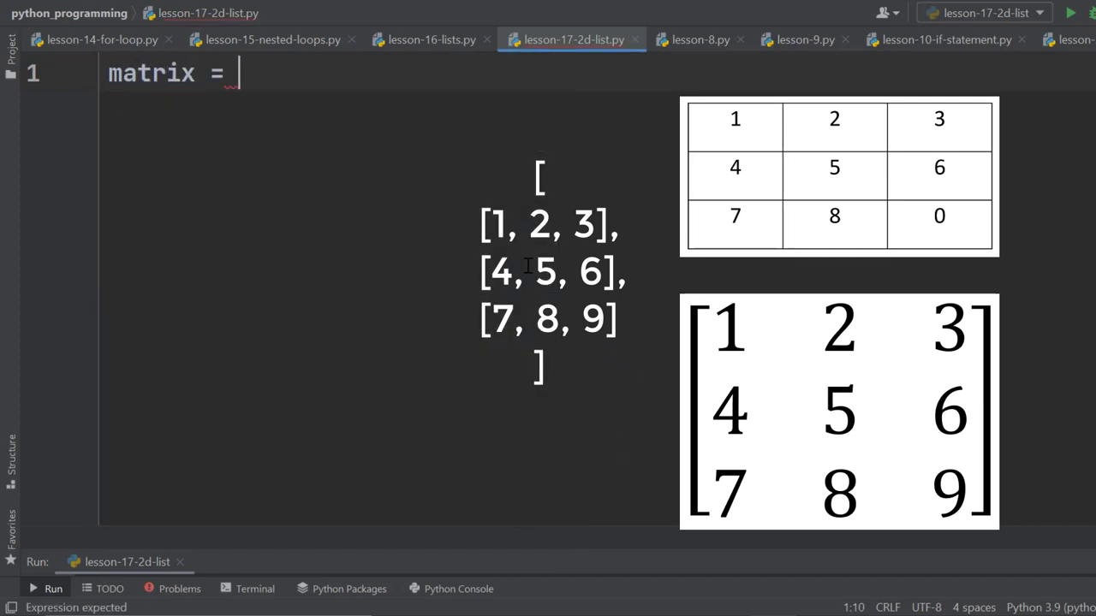
{"action": "type", "text": "[]"}
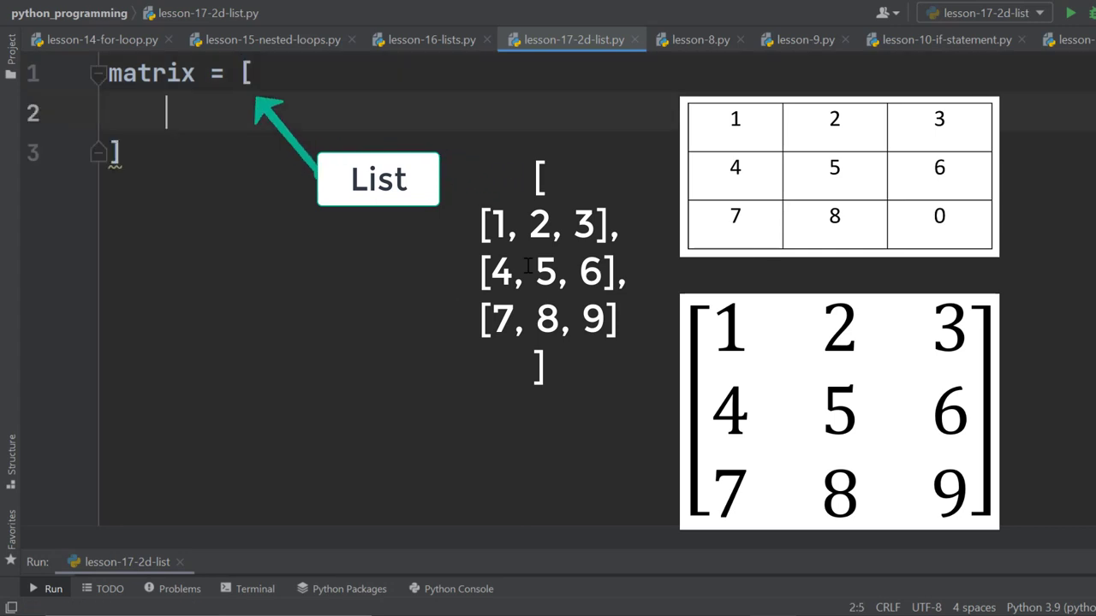
{"action": "type", "text": "[]"}
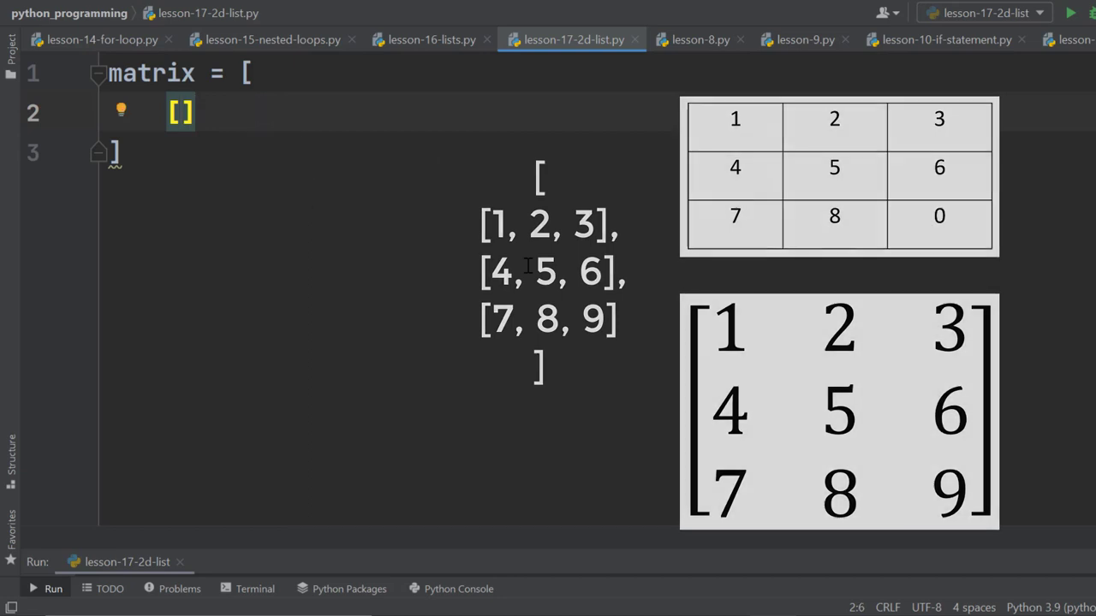
{"action": "type", "text": "1,"}
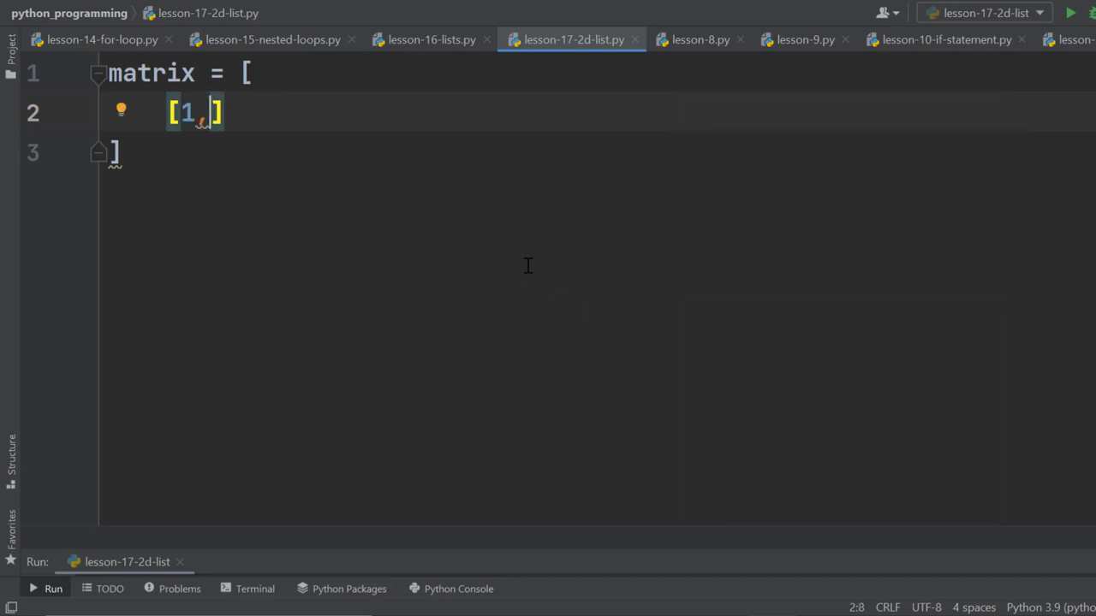
{"action": "type", "text": "2,"}
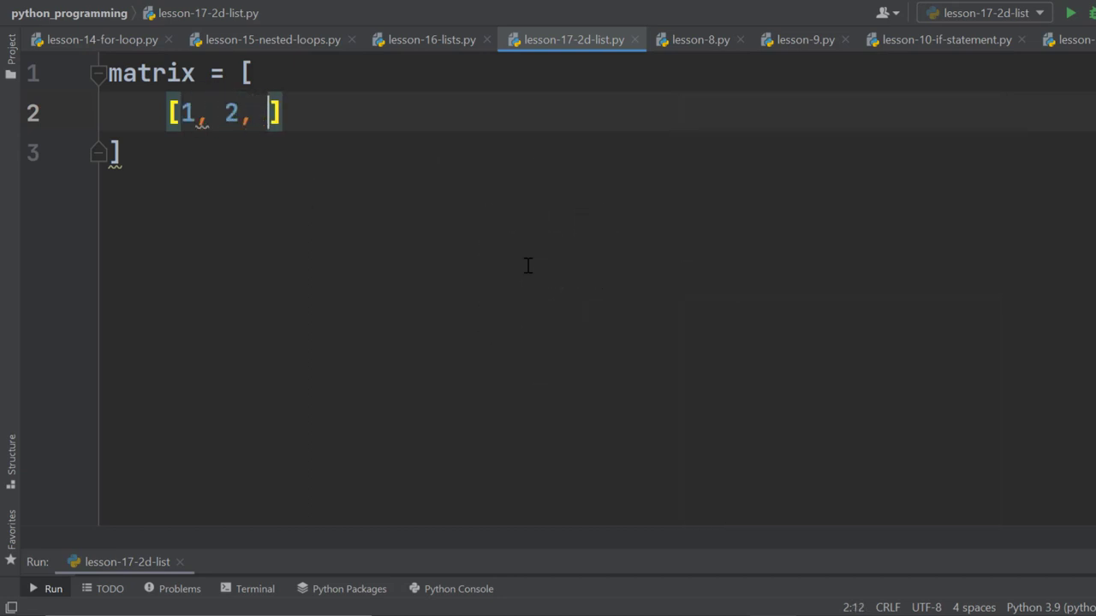
{"action": "type", "text": "3"}
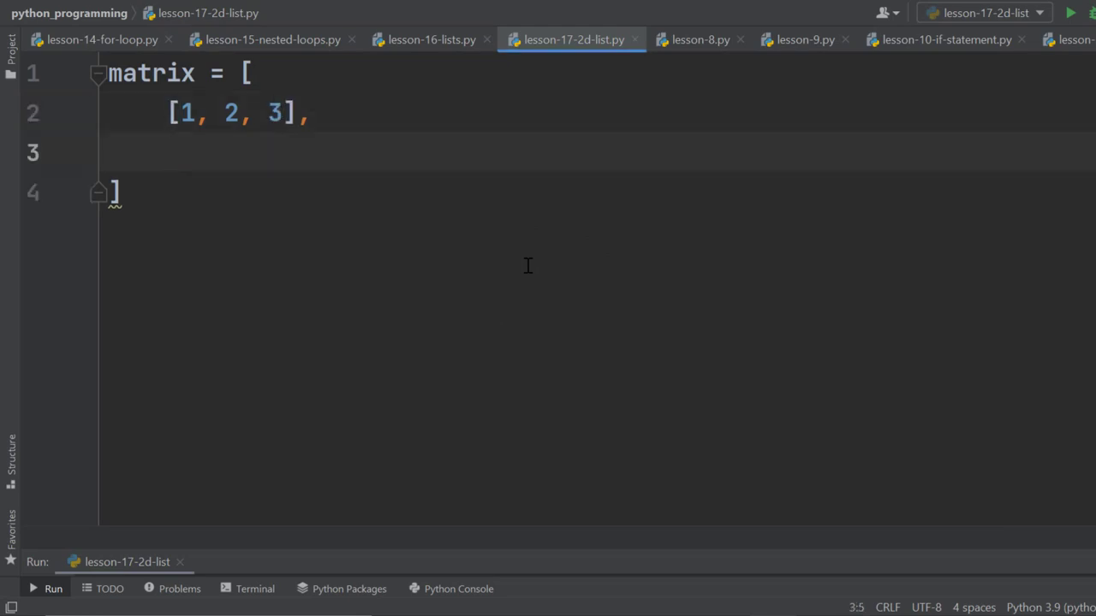
Step: Add the remaining rows [4, 5, 6] and [7, 8, 9] to complete the nested list
{"action": "type", "text": "[4"}
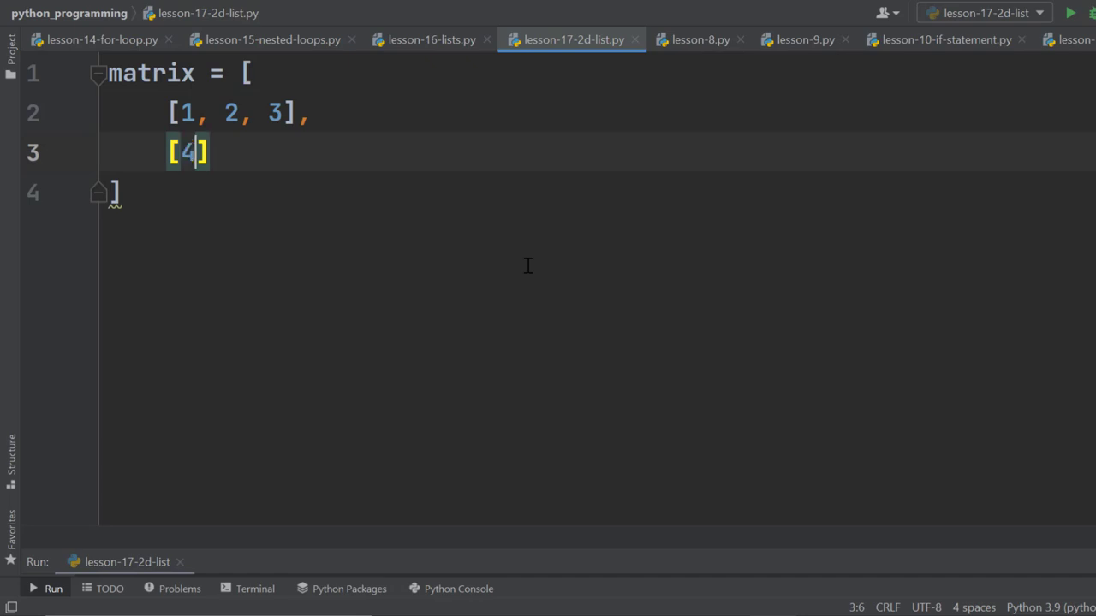
{"action": "type", "text": ", 5, 6"}
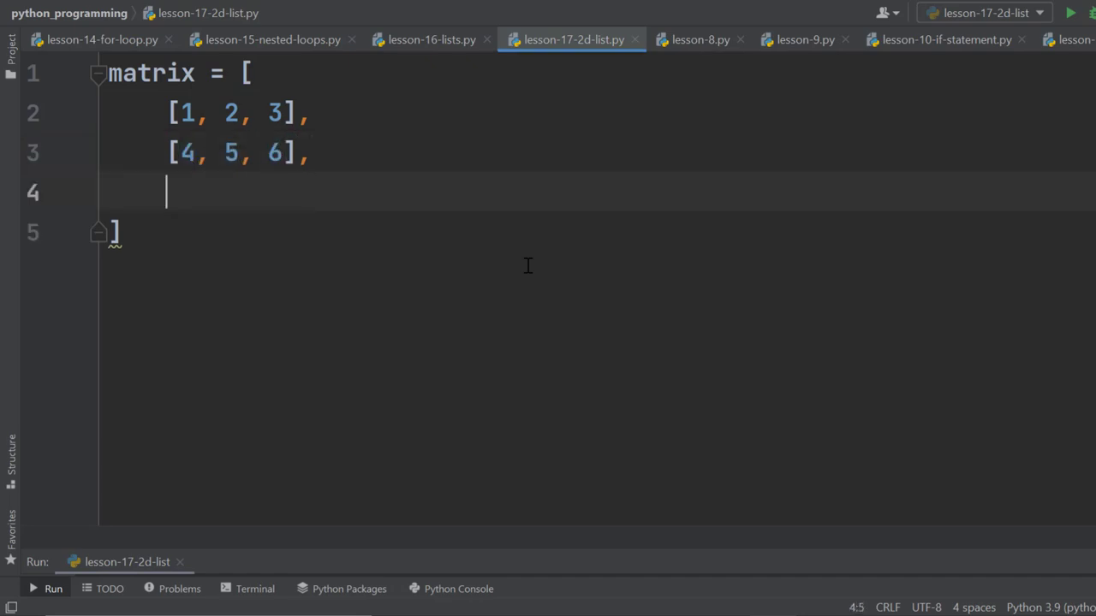
{"action": "type", "text": "[]"}
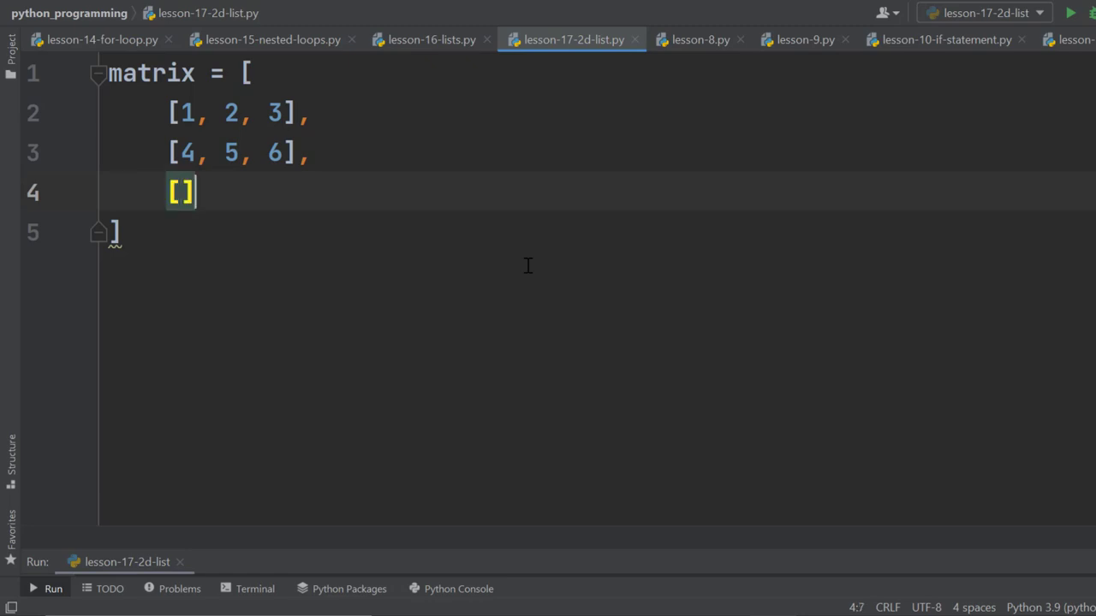
{"action": "type", "text": "7,"}
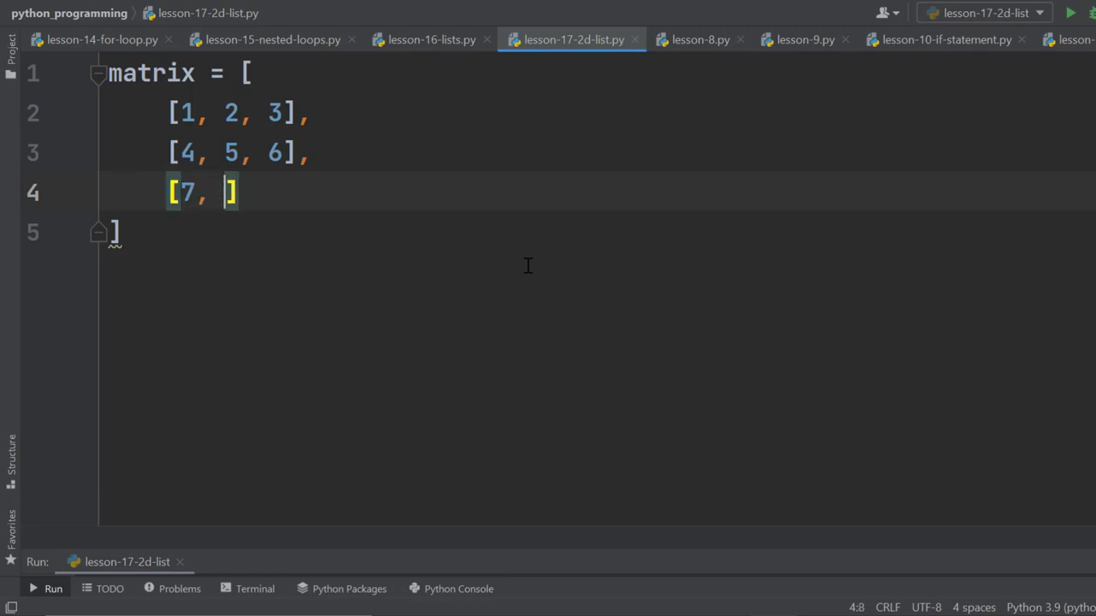
{"action": "type", "text": "8, 9"}
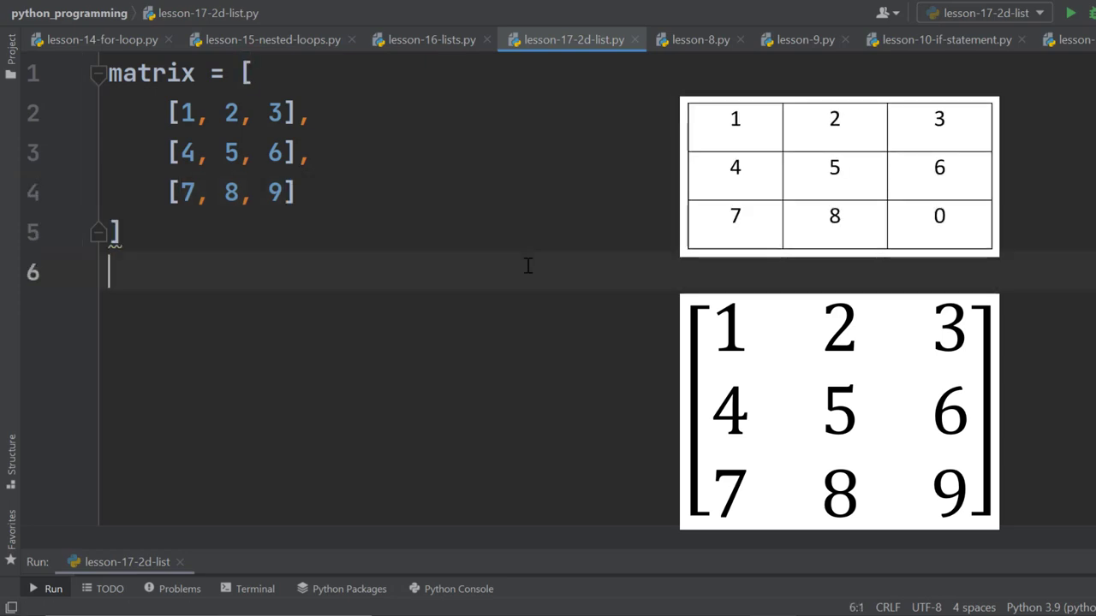
Step: Add print(matrix) below the list to output the whole nested list
{"action": "type", "text": "print("}
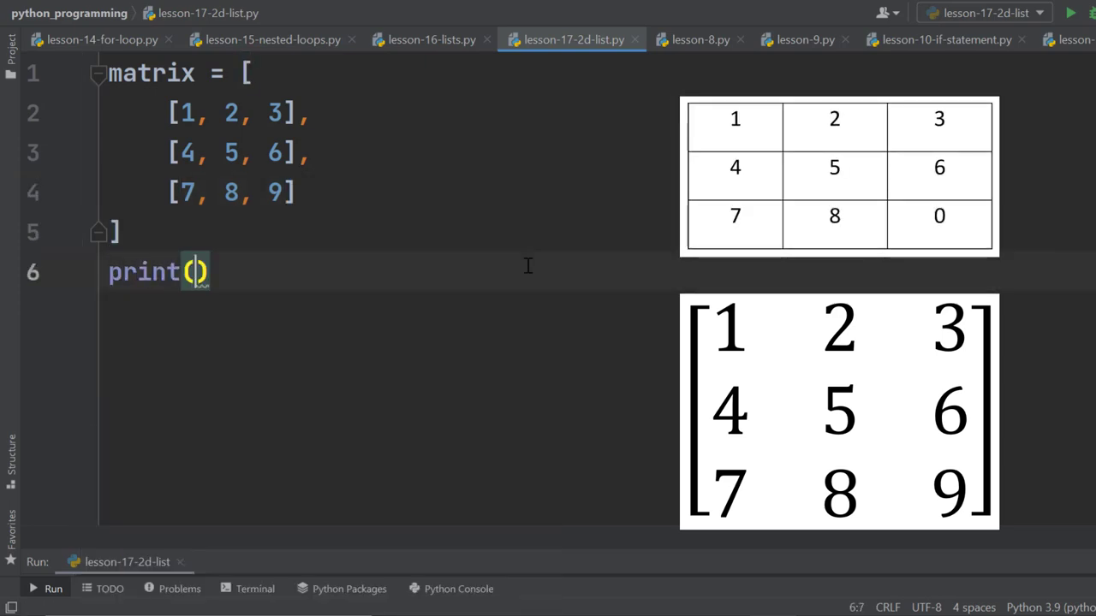
{"action": "type", "text": "matrix"}
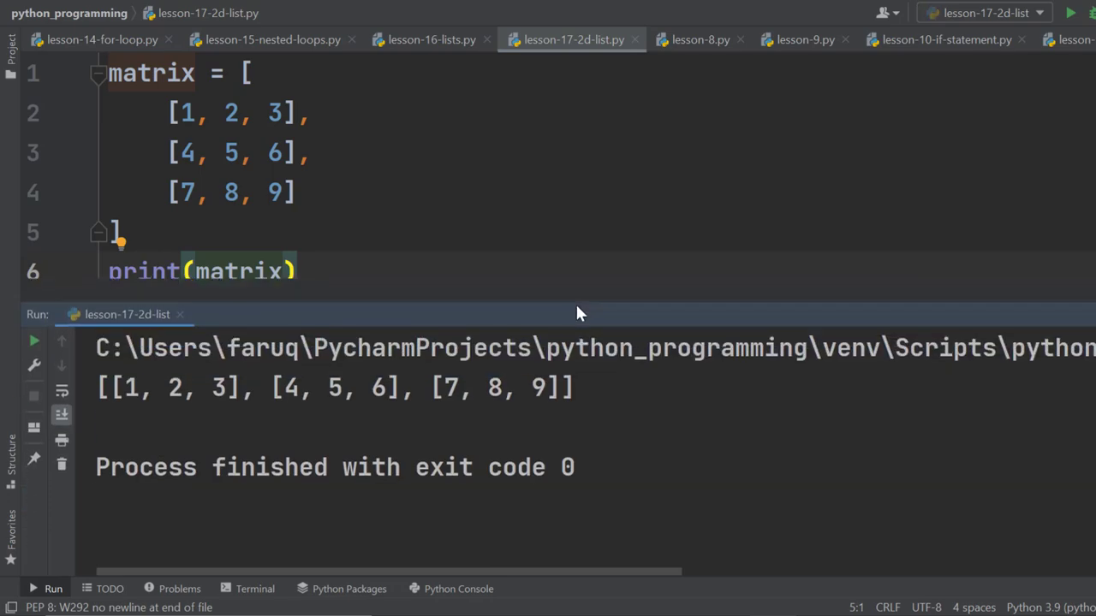
{"action": "mouse_move", "coordinate": [617, 481]}
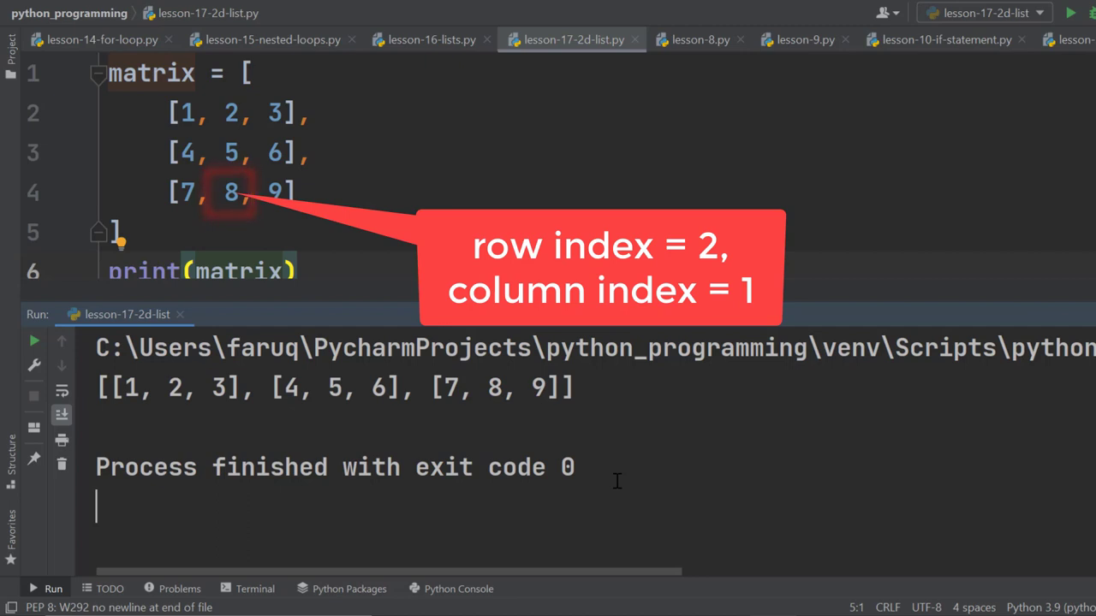
Step: Add print(matrix[0]) on line 7 and run the script to show a single row
{"action": "type", "text": "print"}
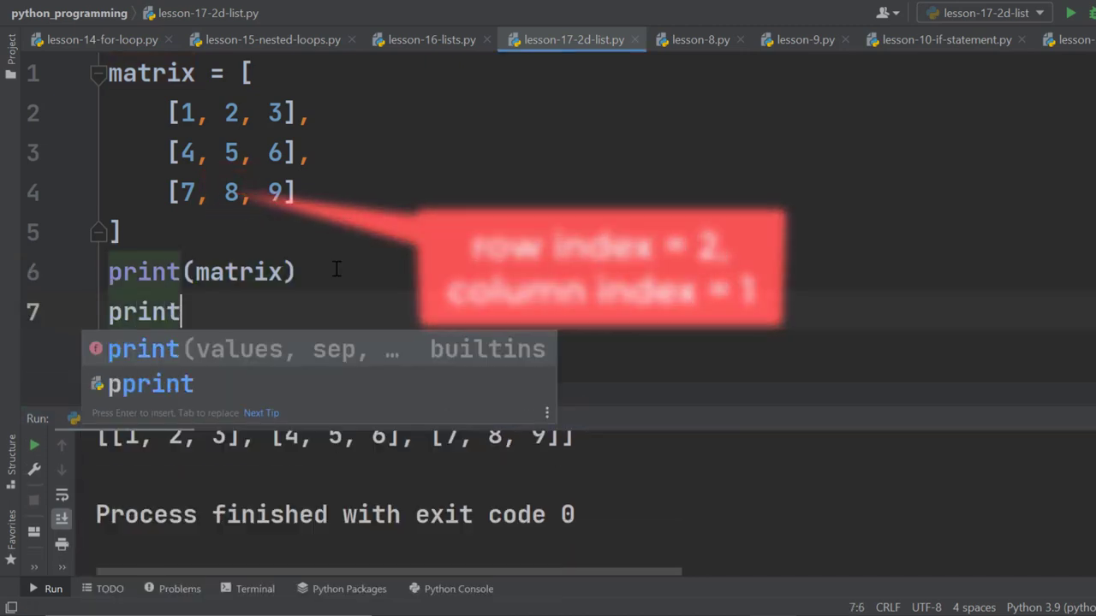
{"action": "type", "text": "(matrix[0]"}
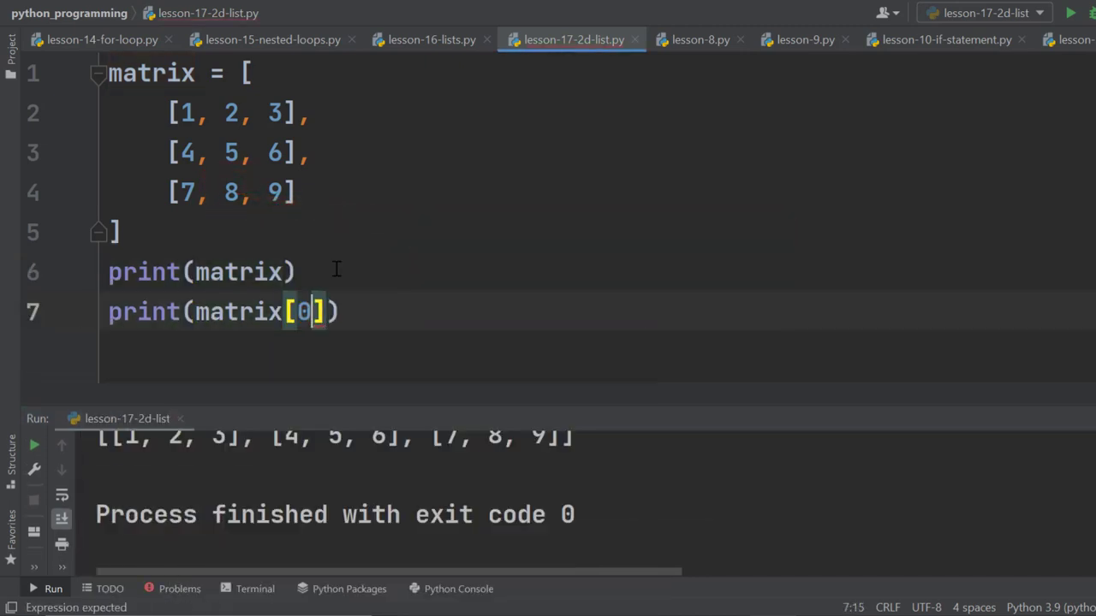
{"action": "left_click", "coordinate": [1069, 12]}
{"action": "type", "text": "2"}
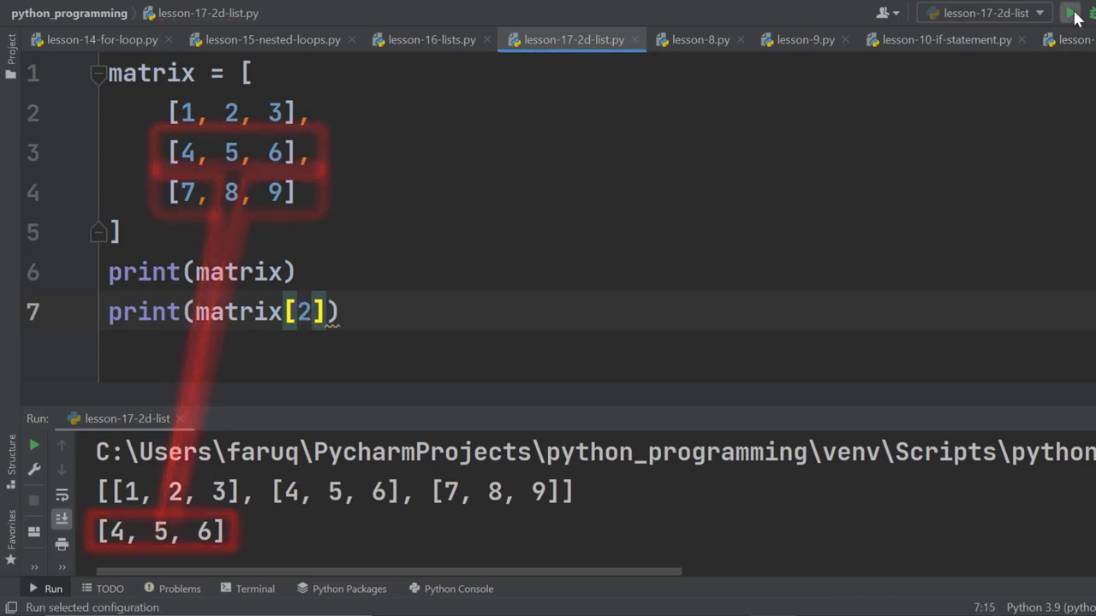
{"action": "left_click", "coordinate": [1068, 14]}
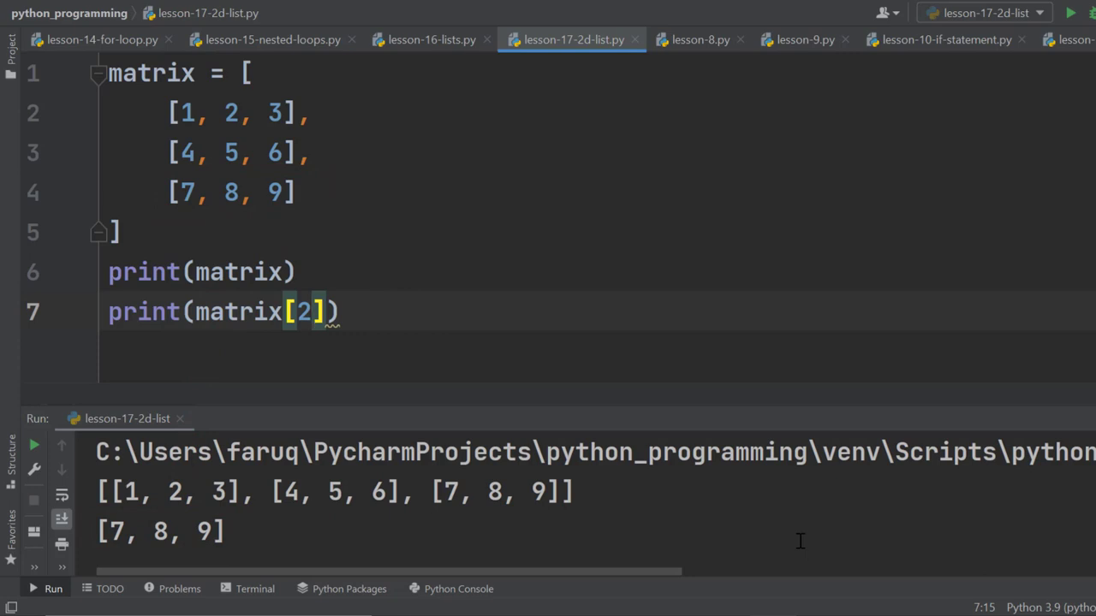
{"action": "mouse_move", "coordinate": [401, 354]}
{"action": "type", "text": "1"}
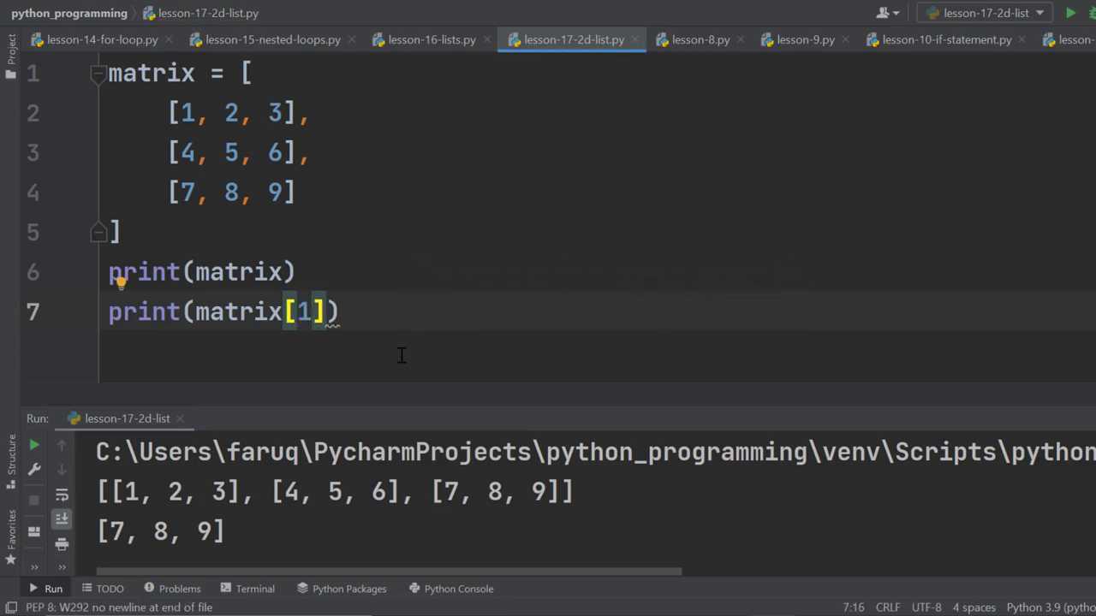
Step: Change line 7 to print(matrix[0][2]) so it outputs the single element 3
{"action": "type", "text": "[1"}
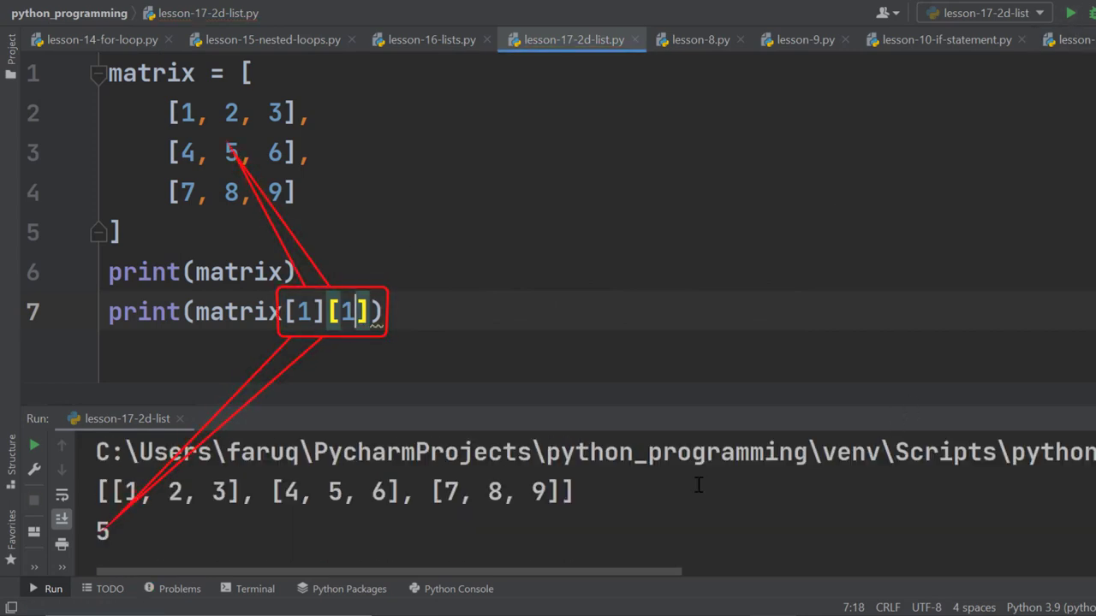
{"action": "mouse_move", "coordinate": [323, 336]}
{"action": "type", "text": "0"}
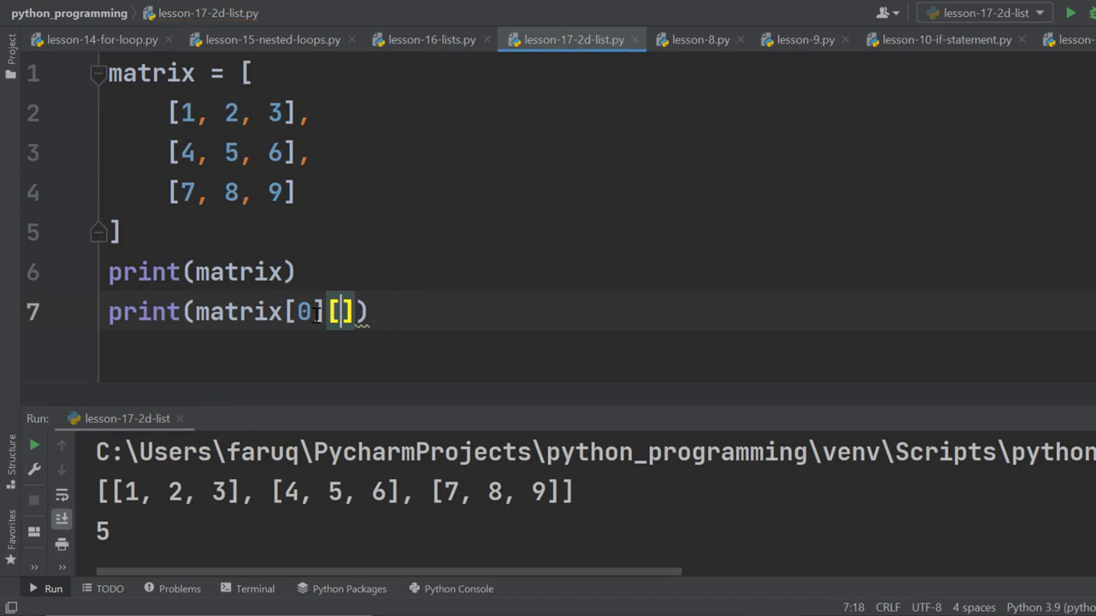
{"action": "type", "text": "2"}
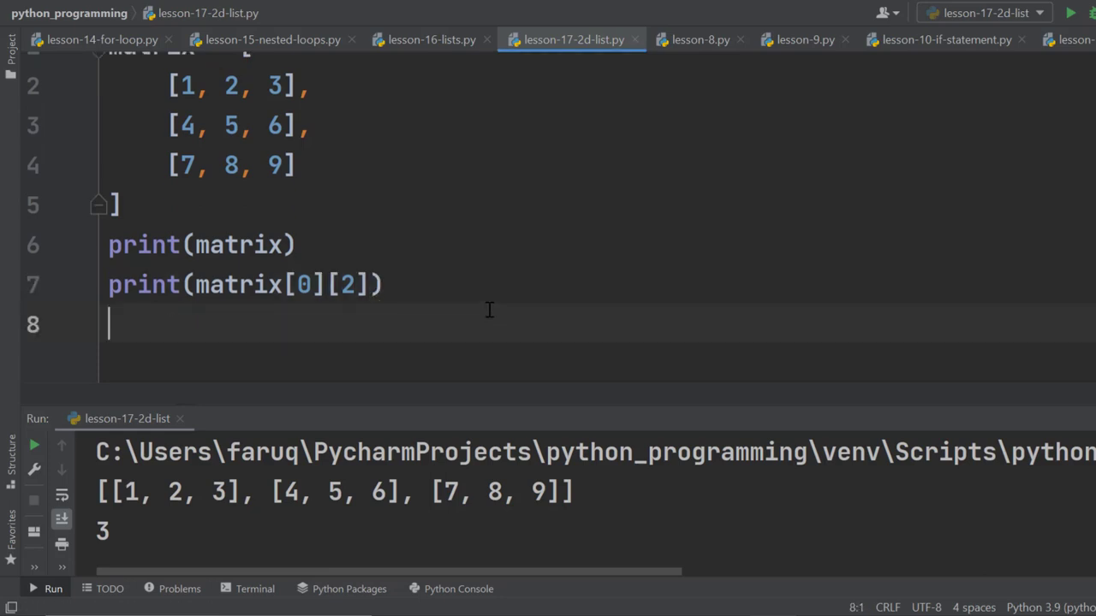
Step: Add the reassignment matrix[0][2] = 15 on a new line
{"action": "type", "text": "matri"}
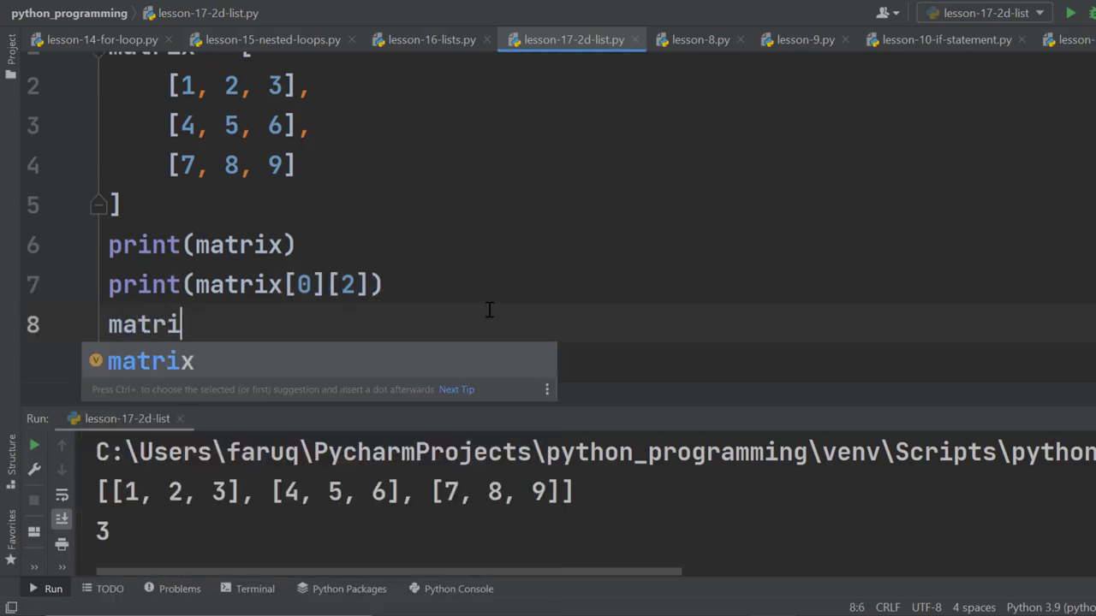
{"action": "type", "text": "x"}
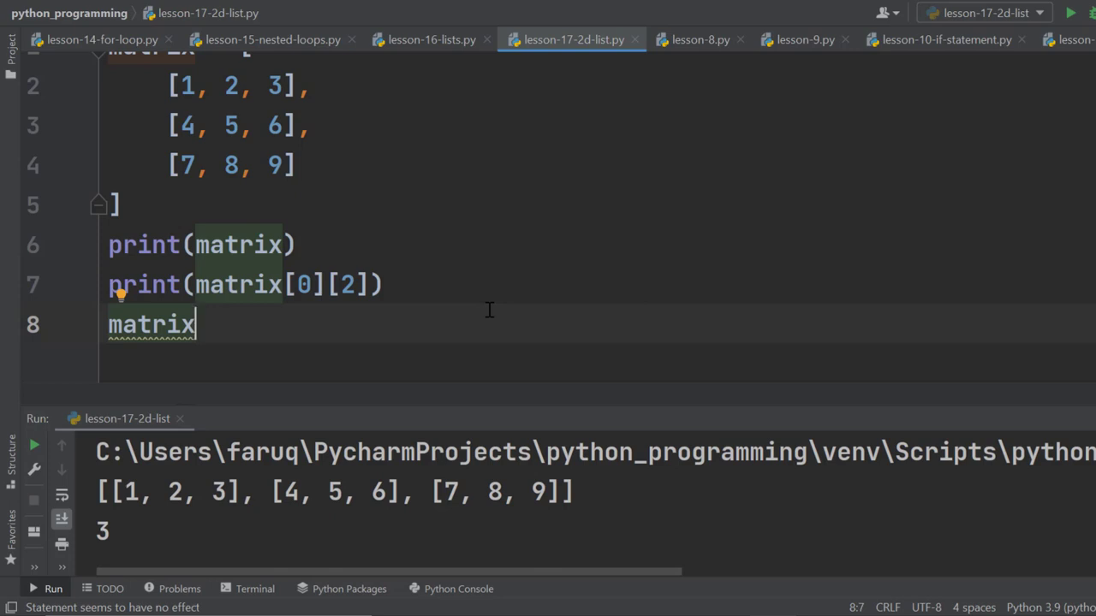
{"action": "type", "text": "[0]"}
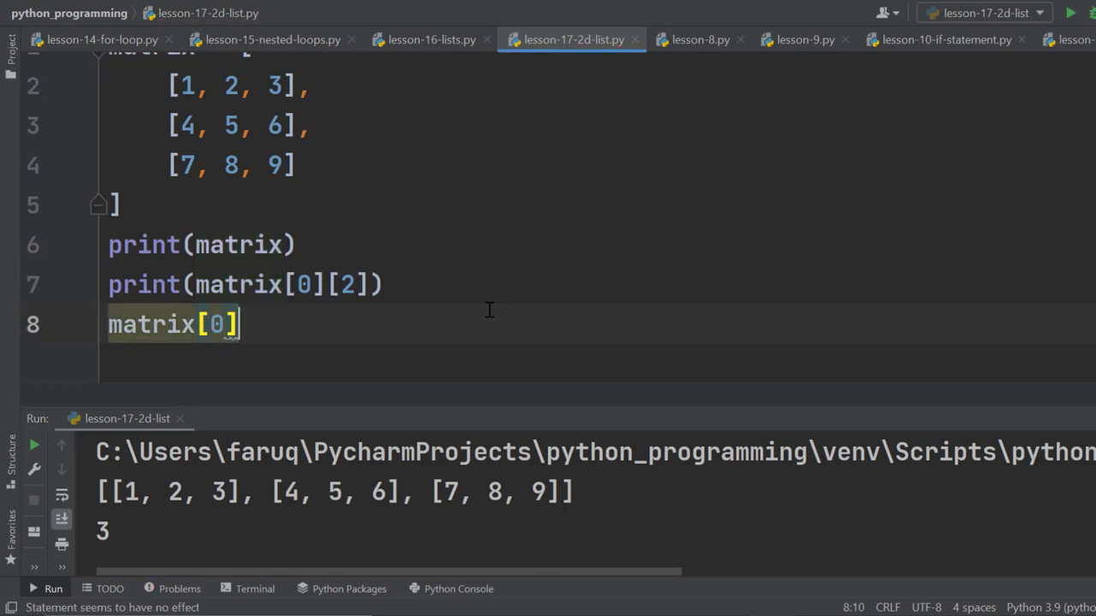
{"action": "type", "text": "["}
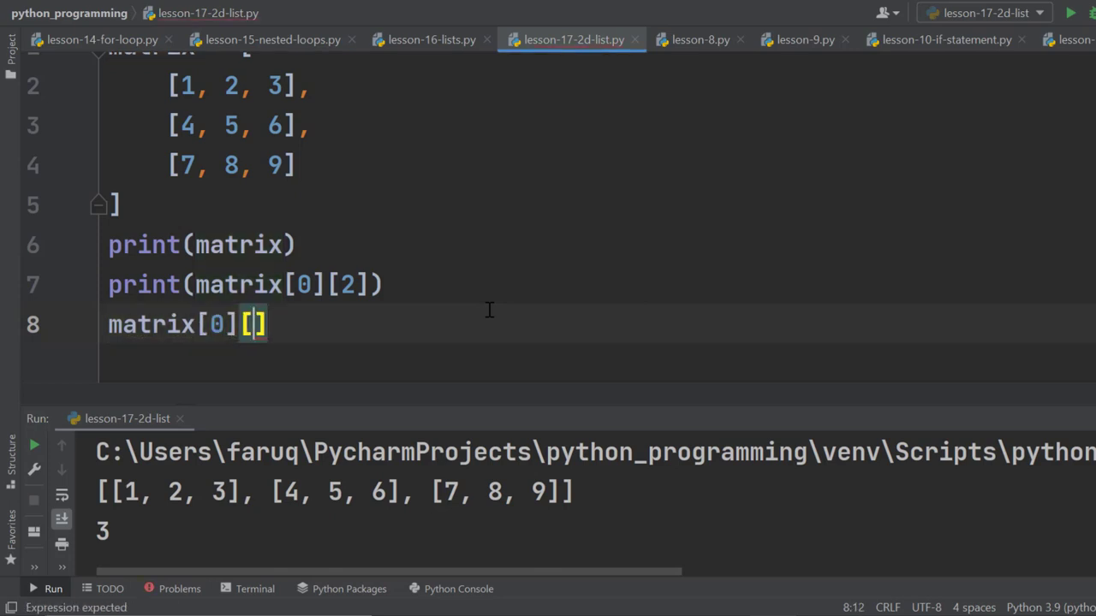
{"action": "type", "text": "2"}
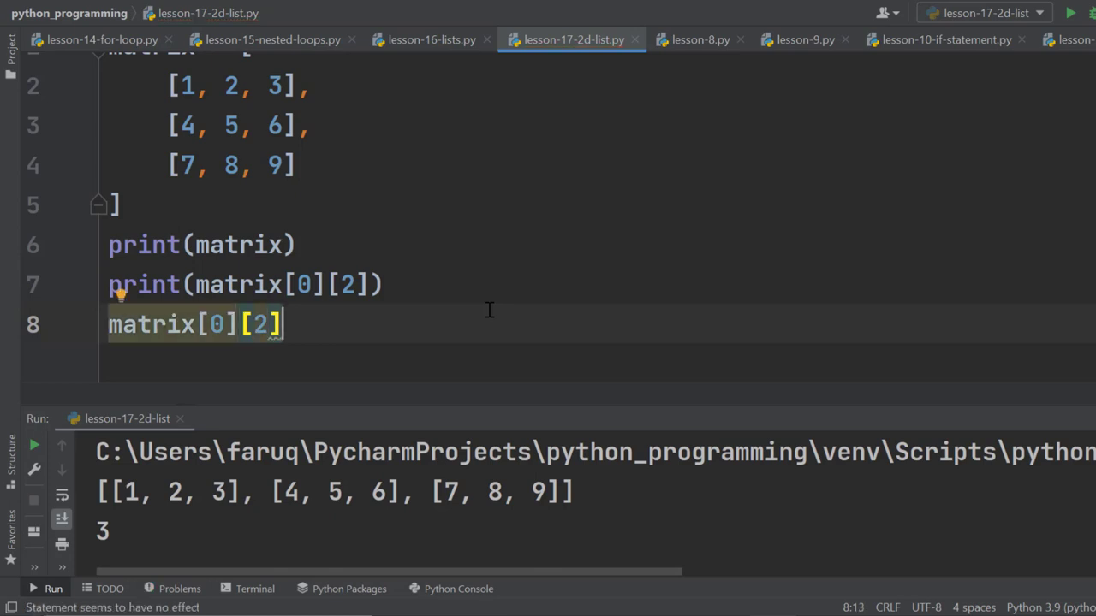
{"action": "type", "text": "="}
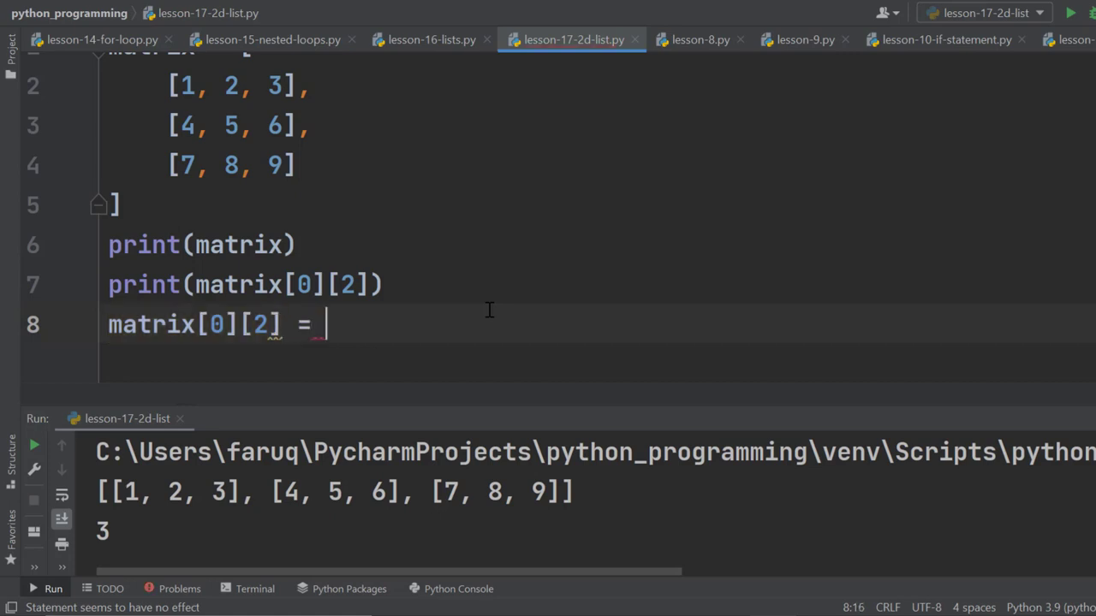
{"action": "type", "text": "15"}
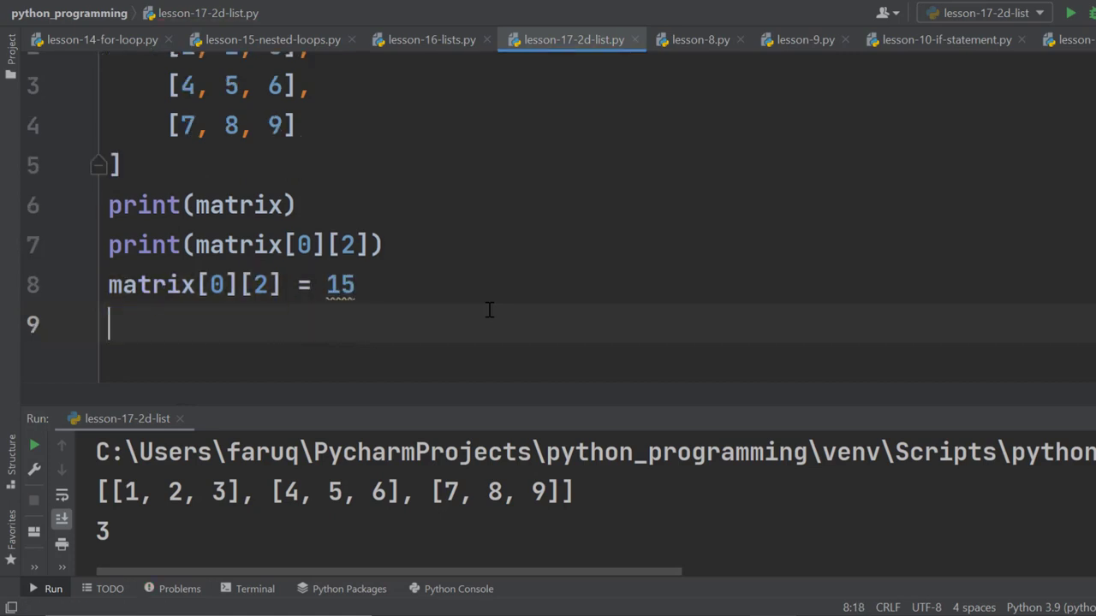
Step: Add another print(matrix) after the reassignment, followed by two blank lines
{"action": "type", "text": "print(matrix)"}
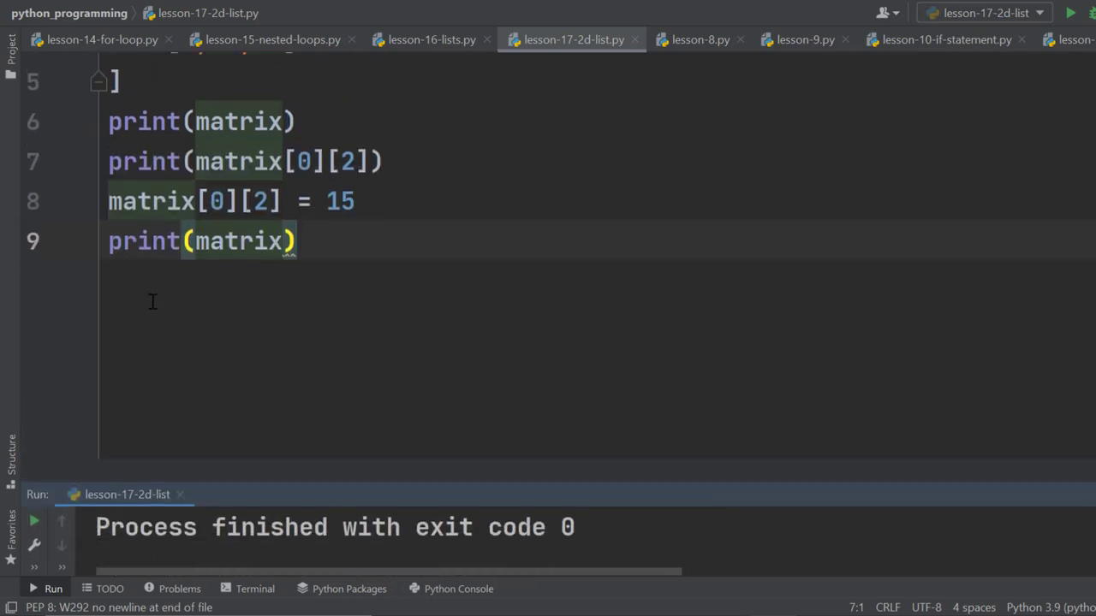
{"action": "key", "text": "enter"}
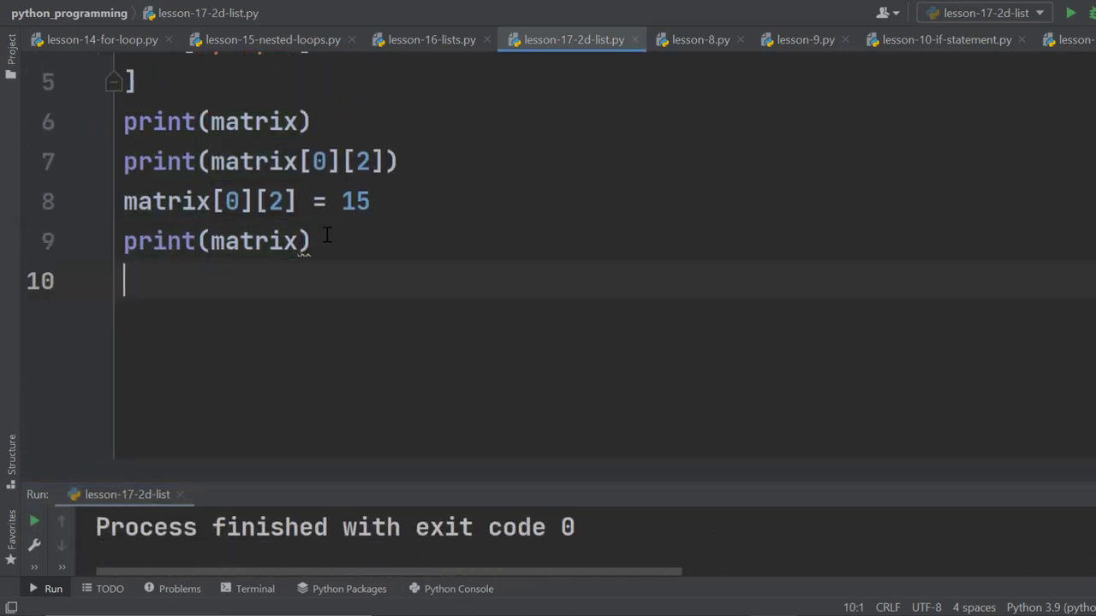
{"action": "key", "text": "enter"}
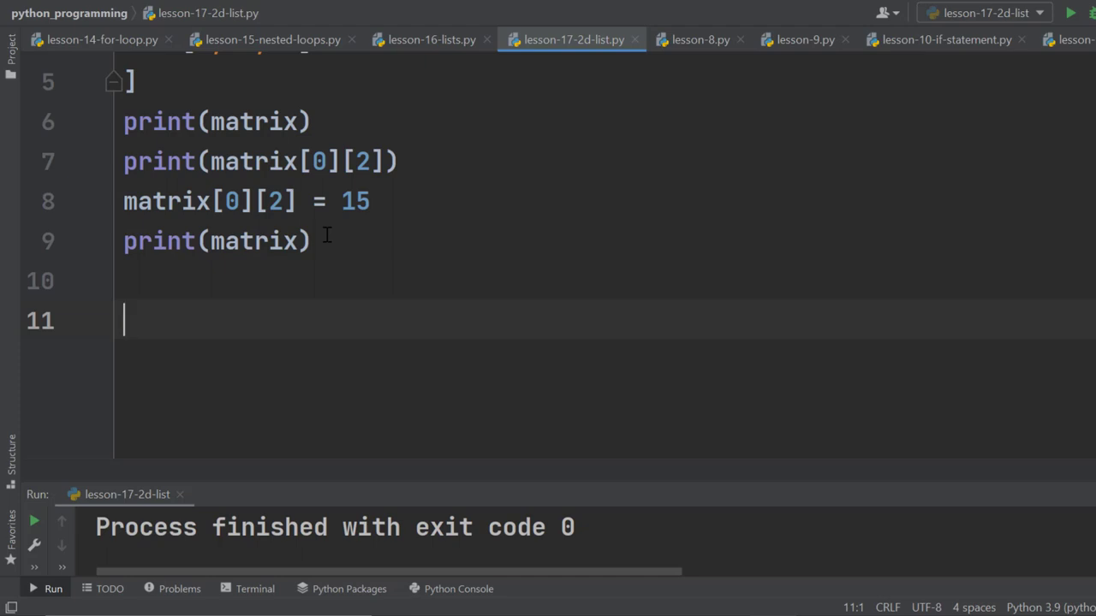
Step: Write the nested loop for row in matrix: / for item in row: printing each item
{"action": "type", "text": "for"}
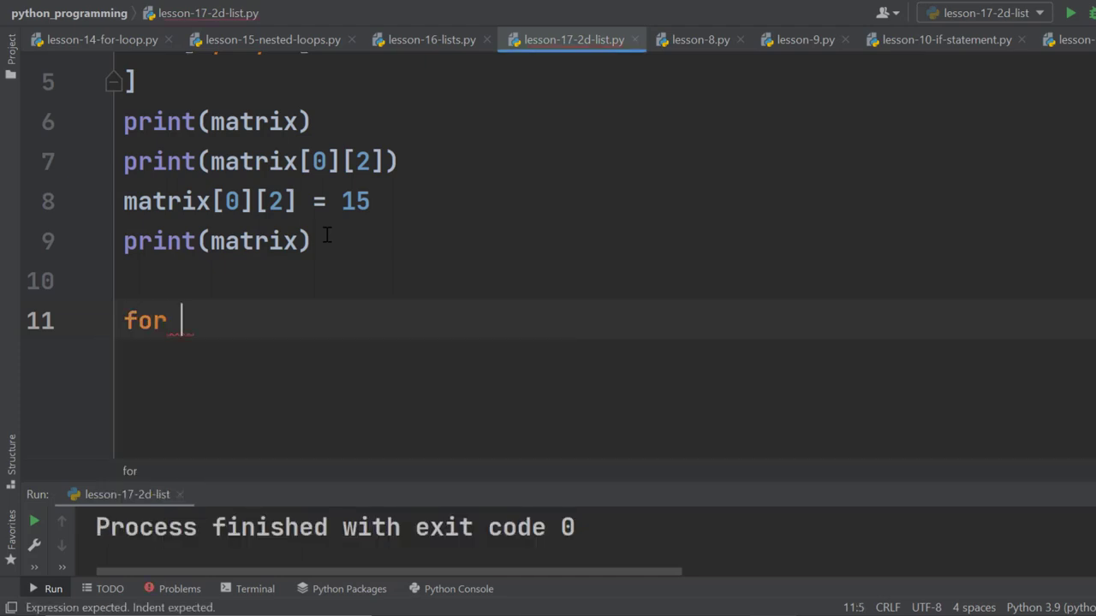
{"action": "type", "text": "row in matrix"}
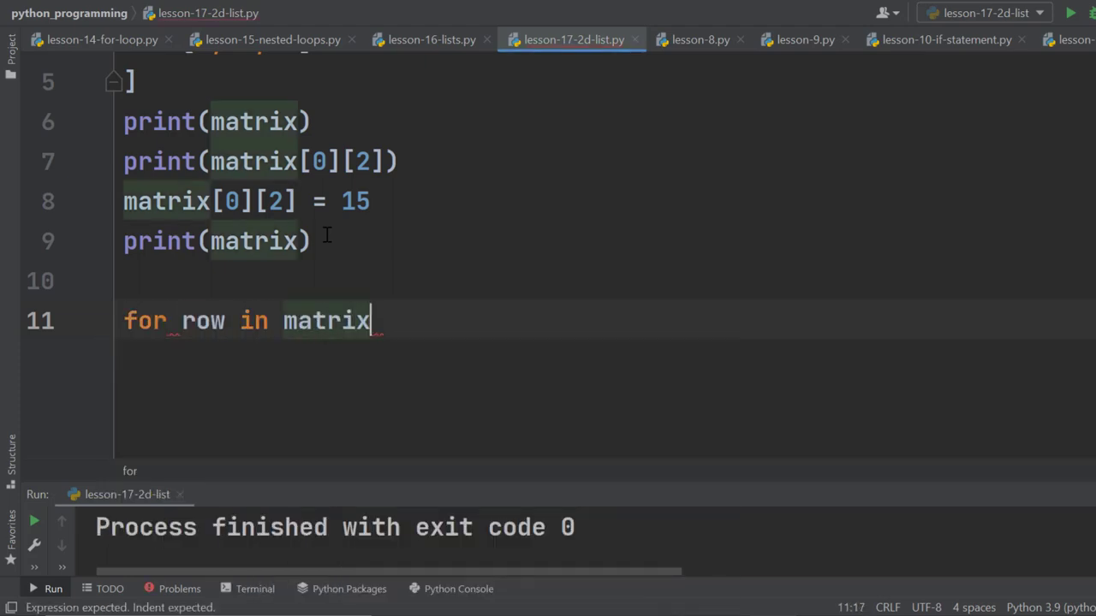
{"action": "type", "text": ":"}
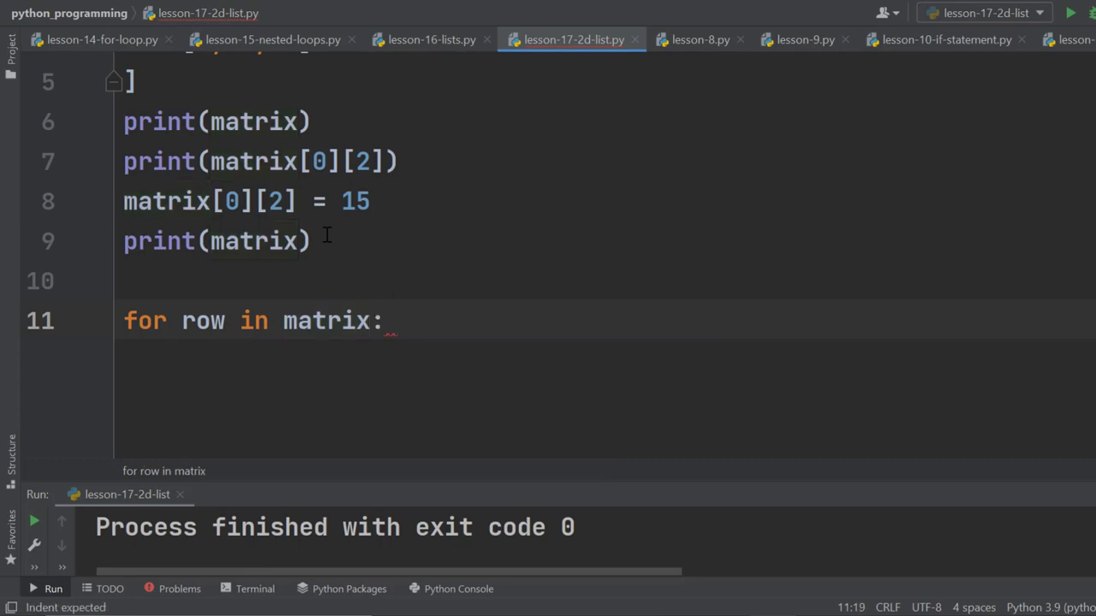
{"action": "type", "text": "for item in r"}
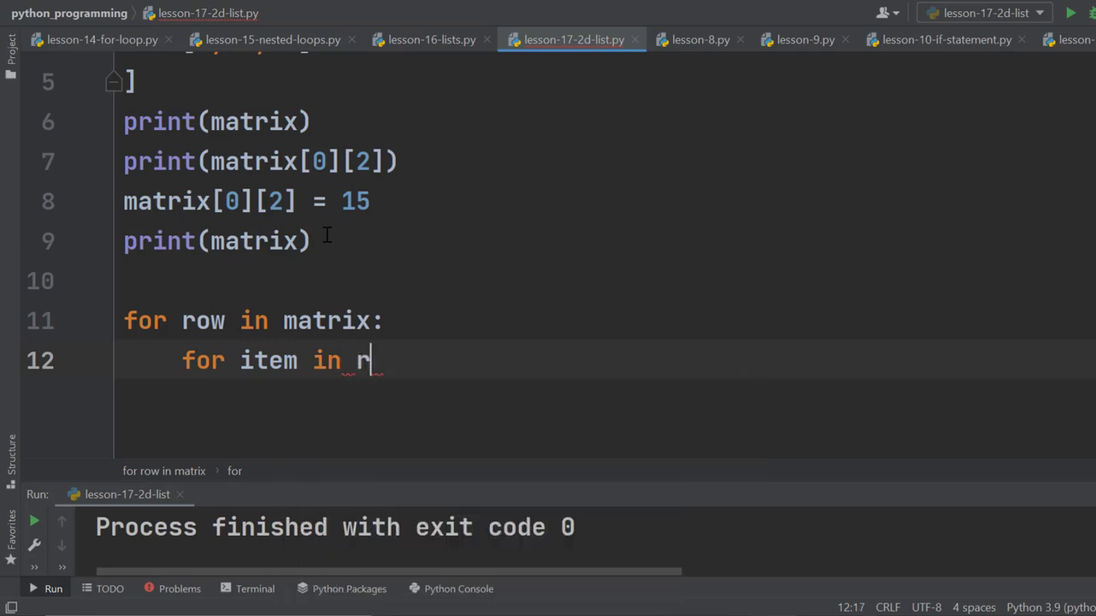
{"action": "type", "text": "ow:"}
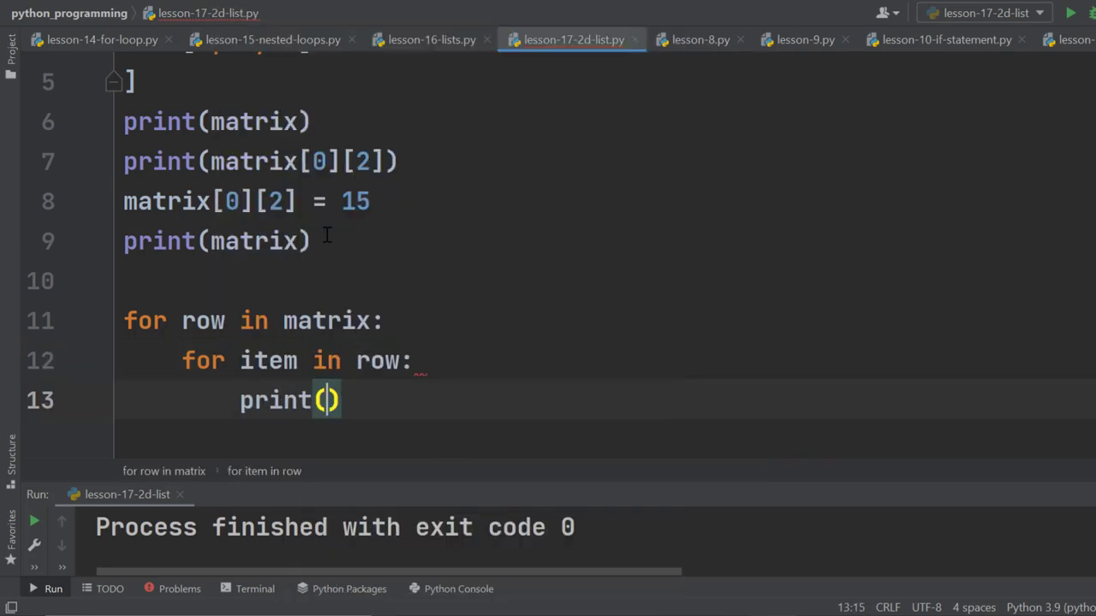
{"action": "type", "text": "item"}
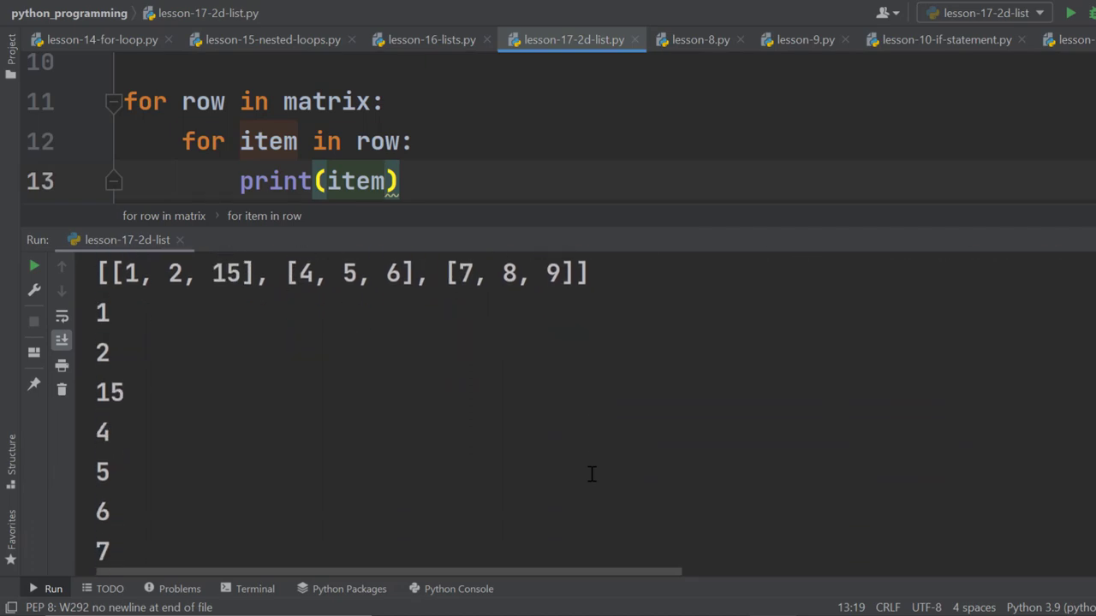
{"action": "scroll", "scroll_direction": "down", "scroll_amount": 3}
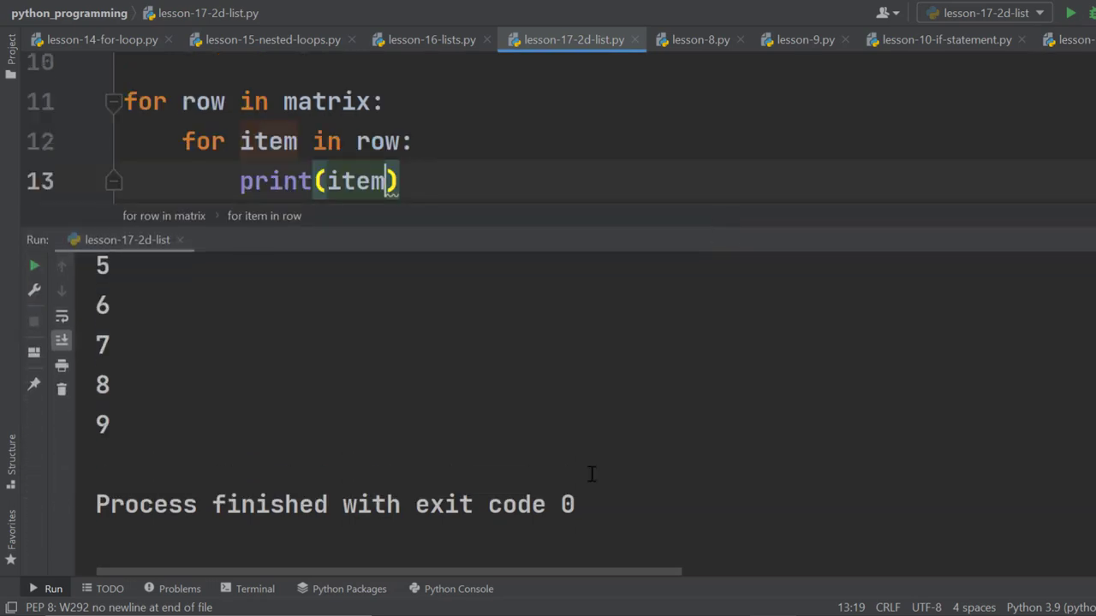
{"action": "left_click", "coordinate": [34, 266]}
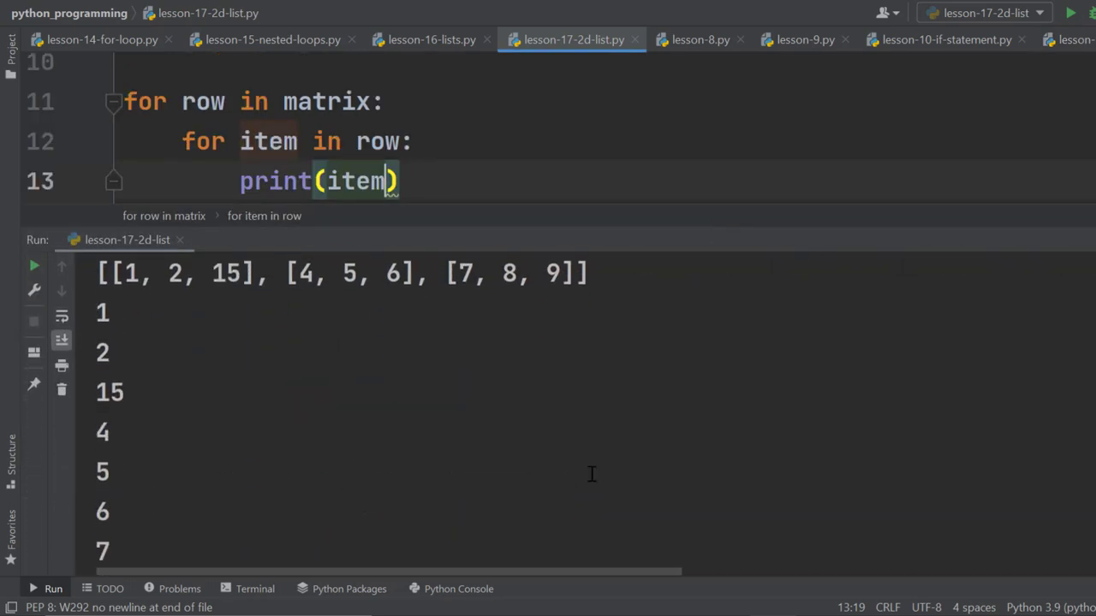